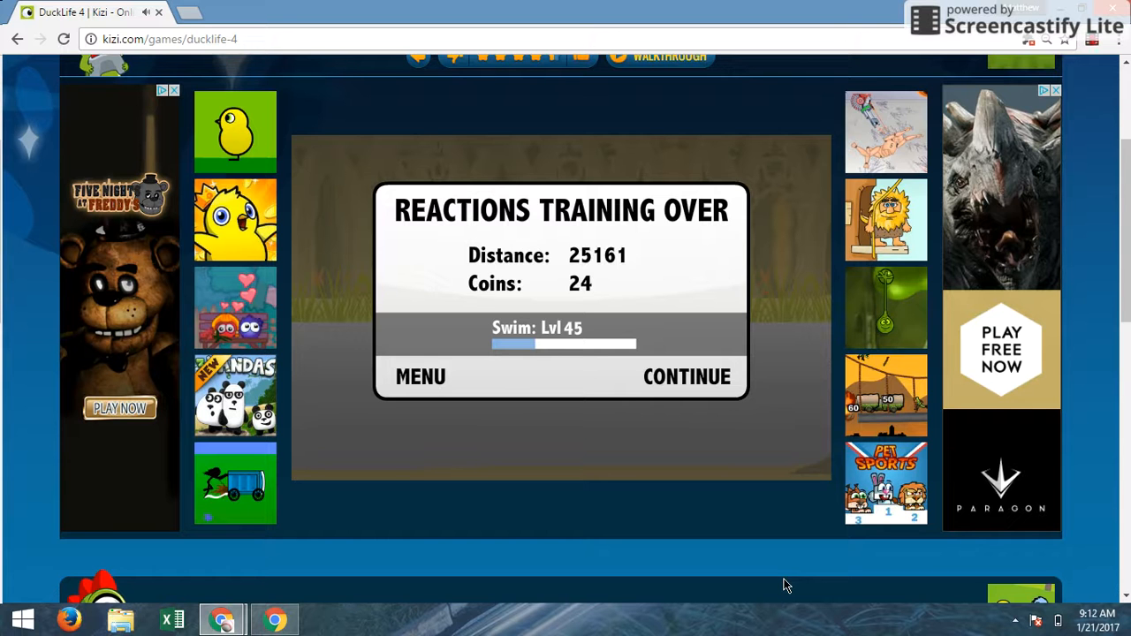
{"action": "mouse_move", "coordinate": [687, 480]}
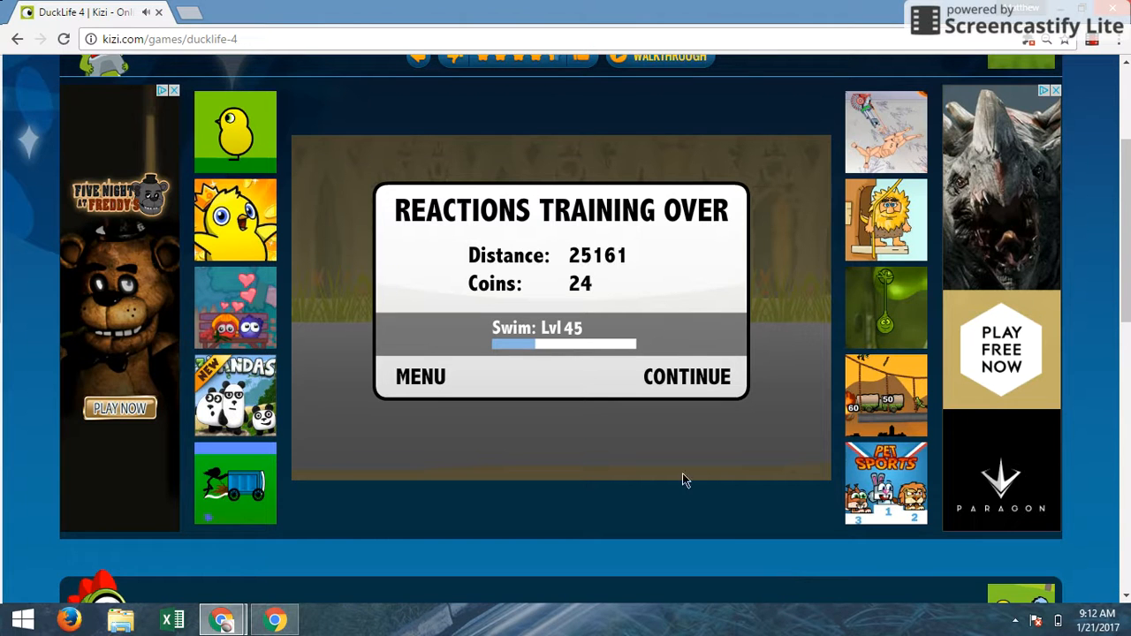
Step: Play the endurance and timing swimming games and reach the results at swimming level 48
{"action": "left_click", "coordinate": [687, 376]}
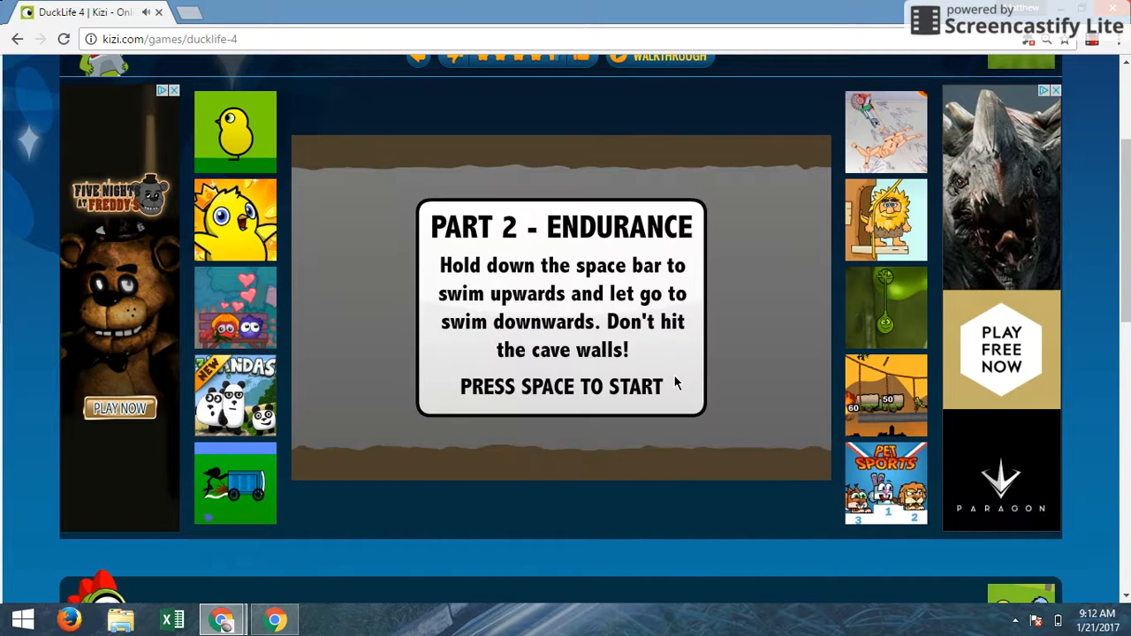
{"action": "key", "text": "space"}
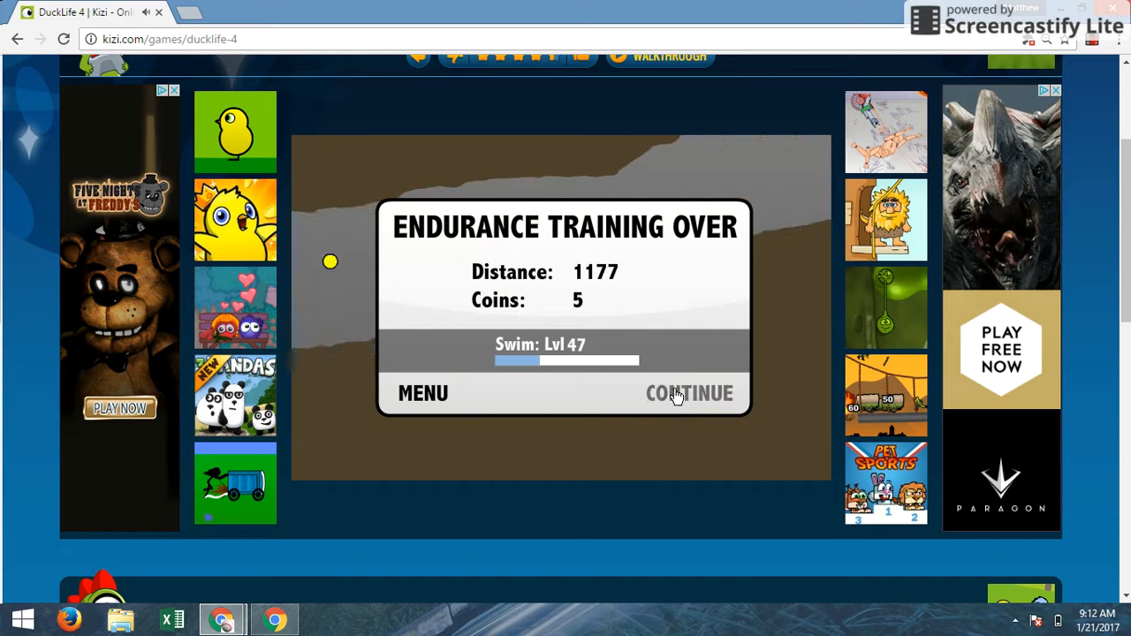
{"action": "left_click", "coordinate": [688, 393]}
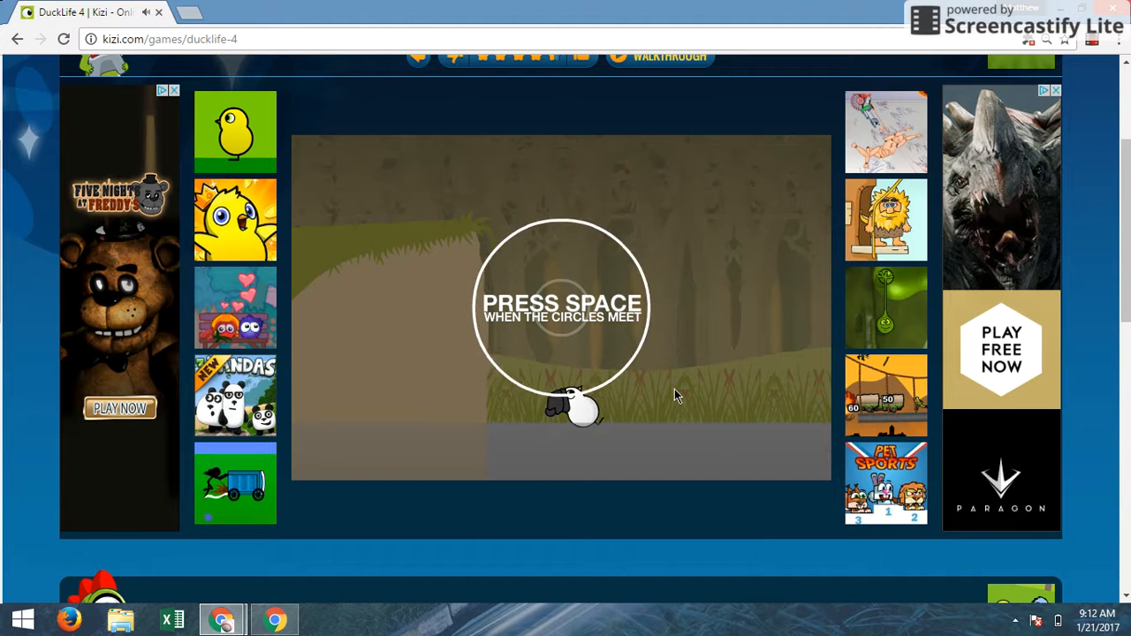
{"action": "key", "text": "space"}
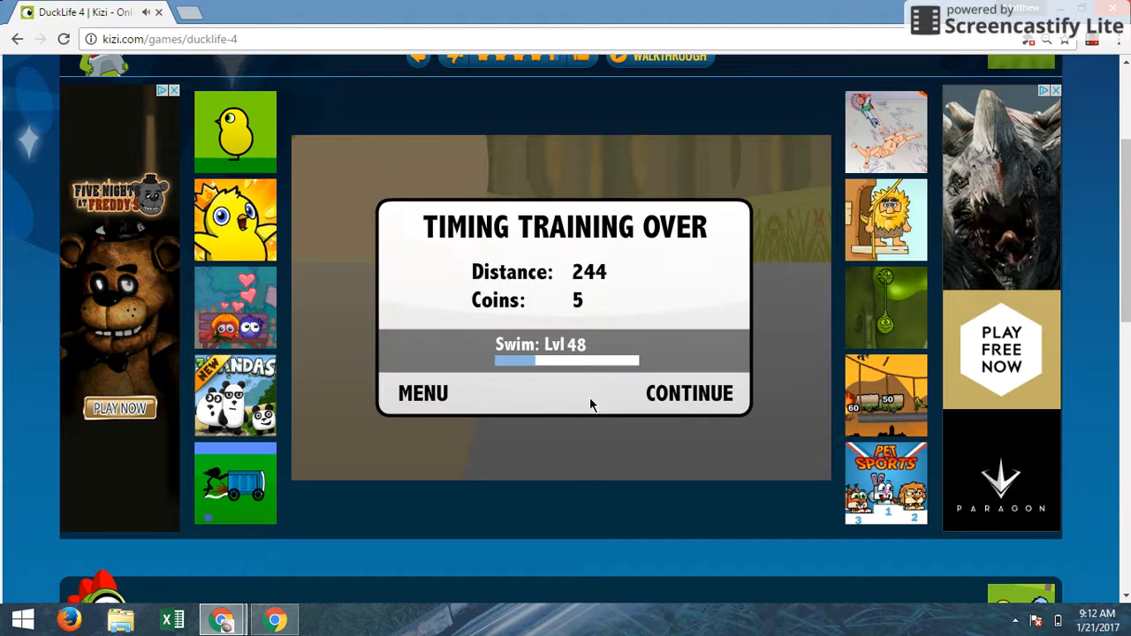
{"action": "left_click", "coordinate": [689, 392]}
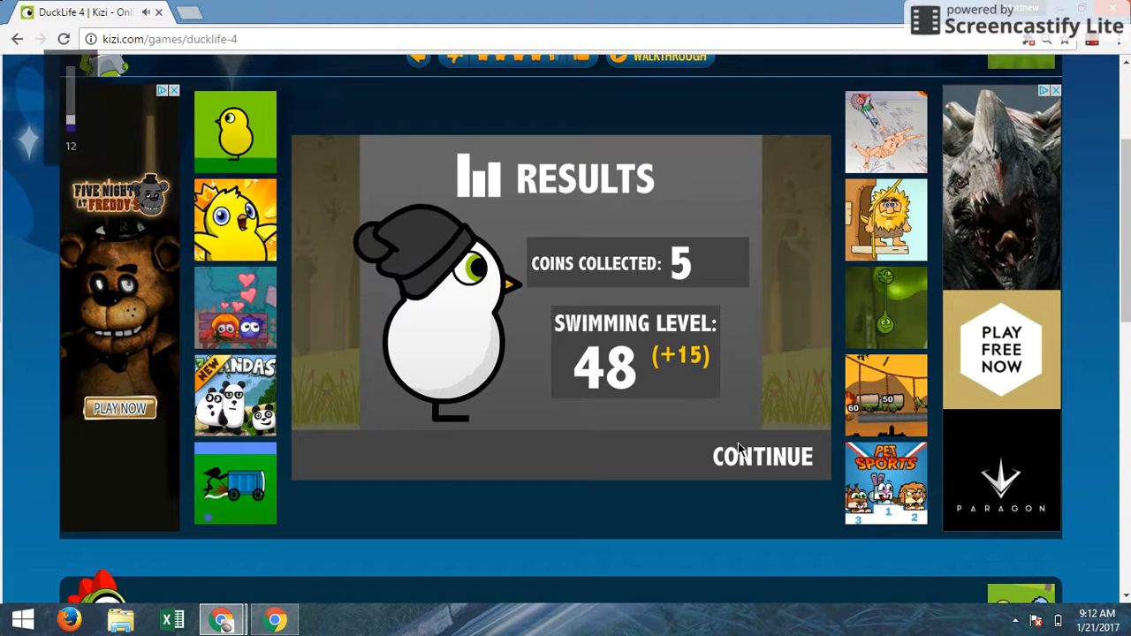
Step: Leave the swimming results and return to the Grassland with $129
{"action": "left_click", "coordinate": [762, 456]}
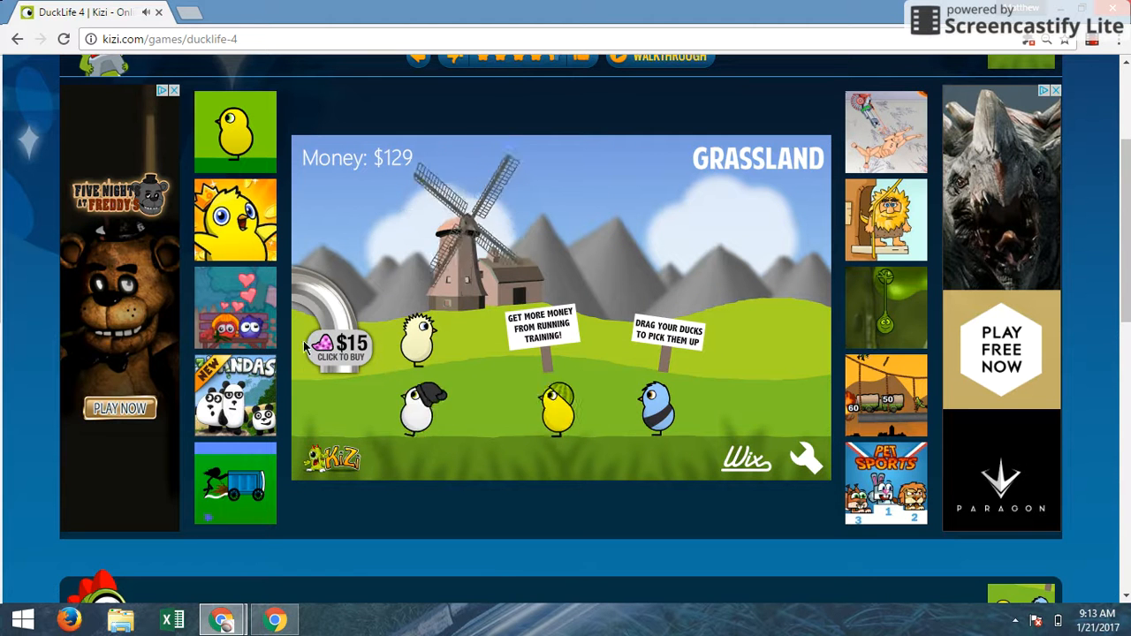
Step: Buy two $15 items, then start running training with the white beanie duck
{"action": "left_click", "coordinate": [338, 345]}
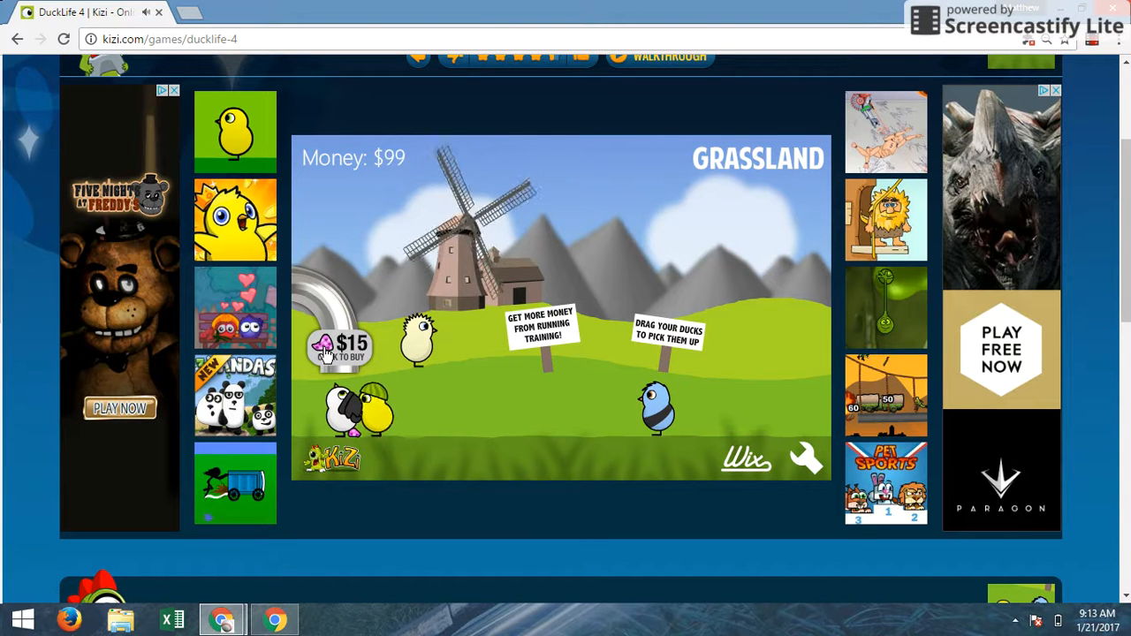
{"action": "left_click", "coordinate": [340, 345]}
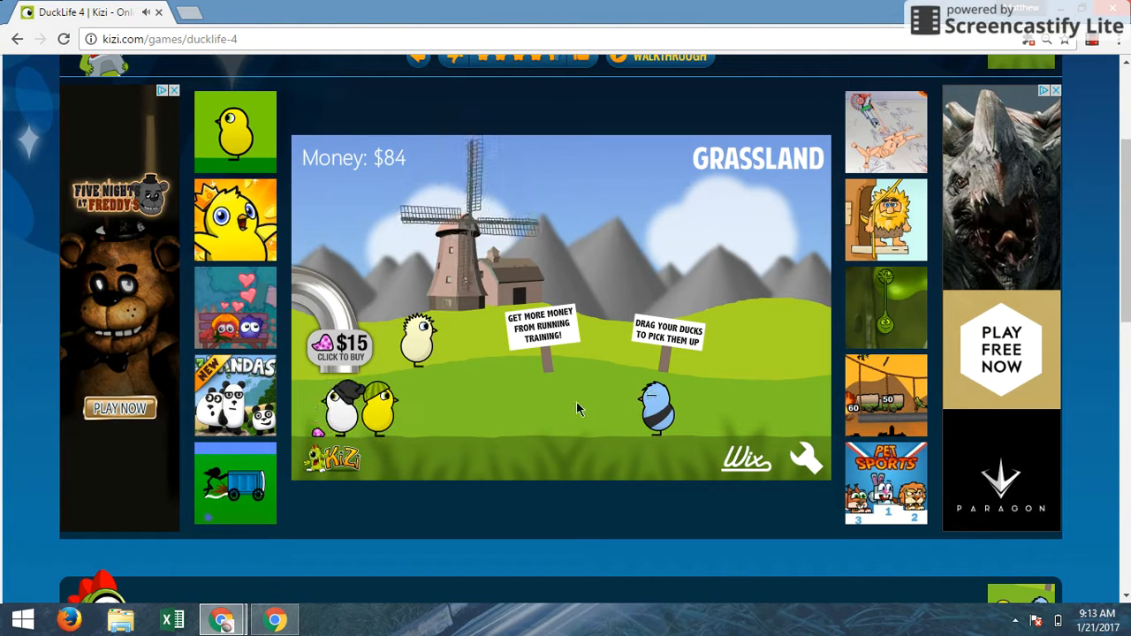
{"action": "left_click", "coordinate": [540, 332]}
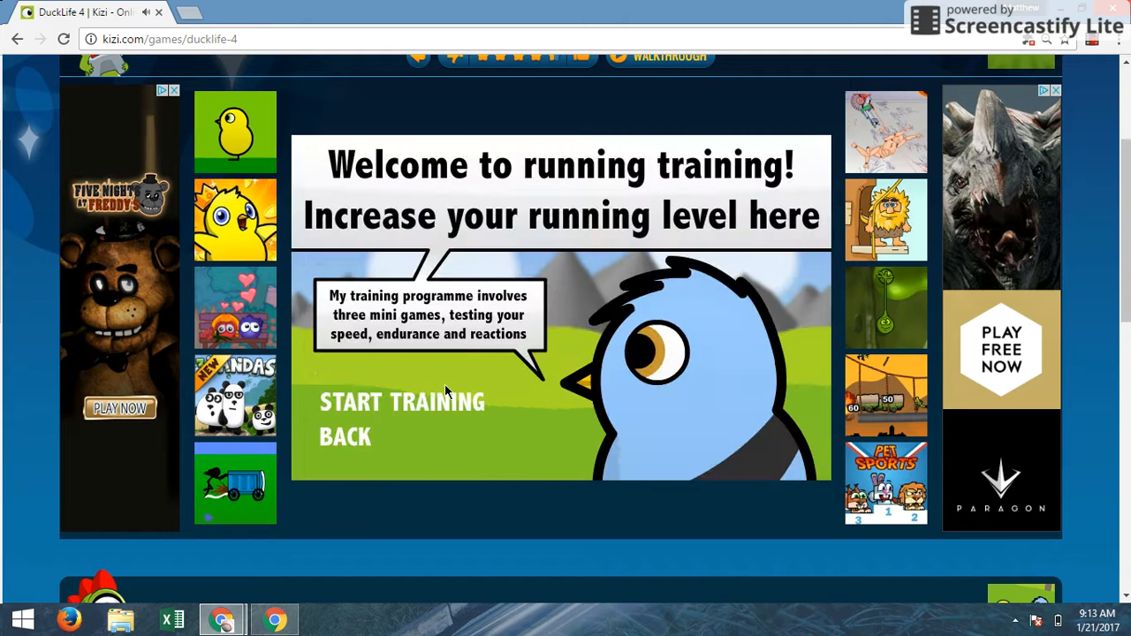
{"action": "left_click", "coordinate": [401, 402]}
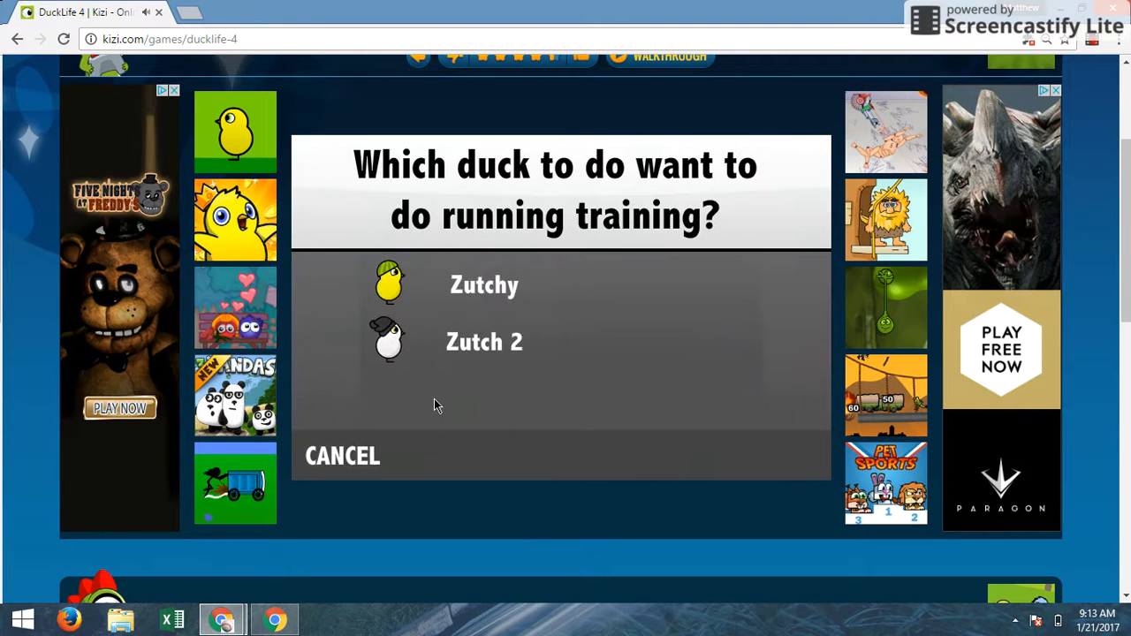
{"action": "left_click", "coordinate": [485, 285]}
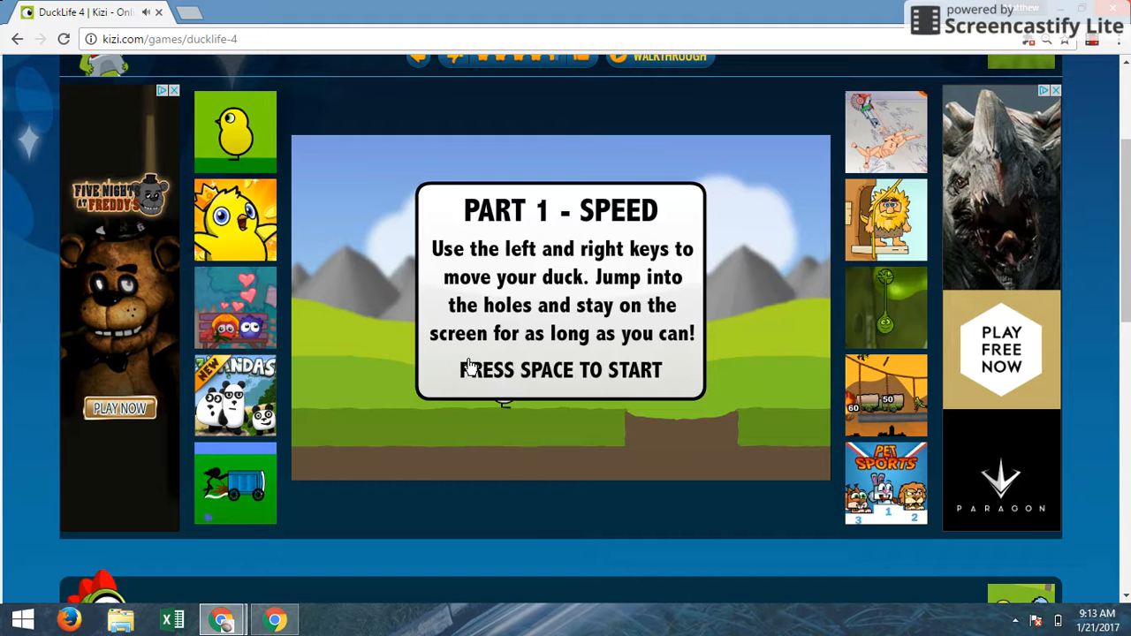
Step: Run the speed game to 4450 distance and 4 coins, reaching running level 18
{"action": "key", "text": "space"}
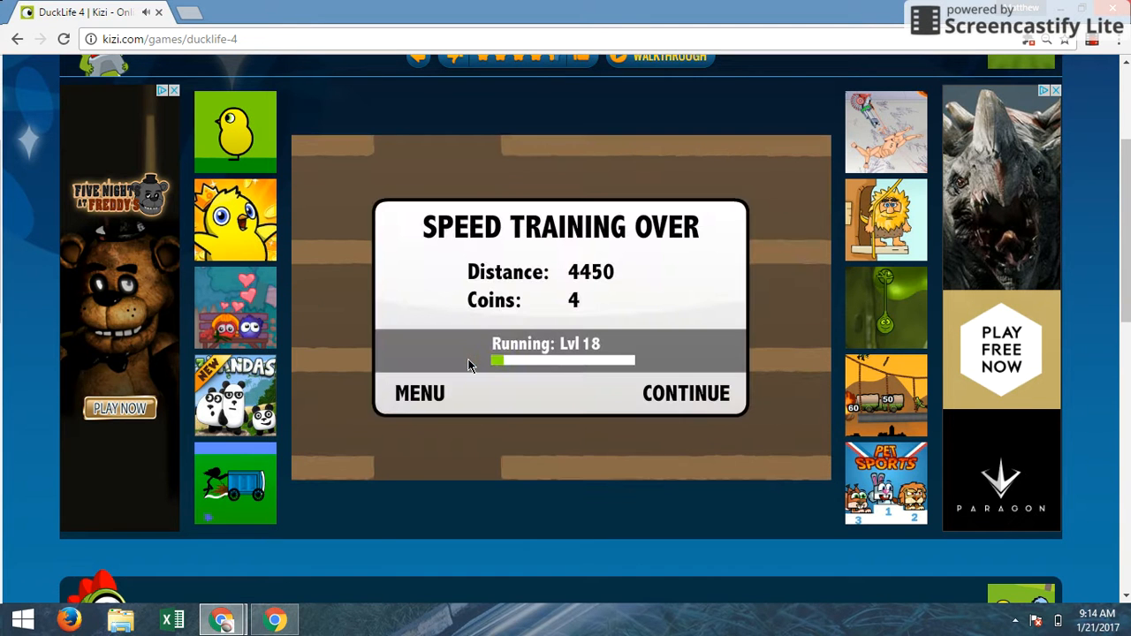
{"action": "mouse_move", "coordinate": [674, 395]}
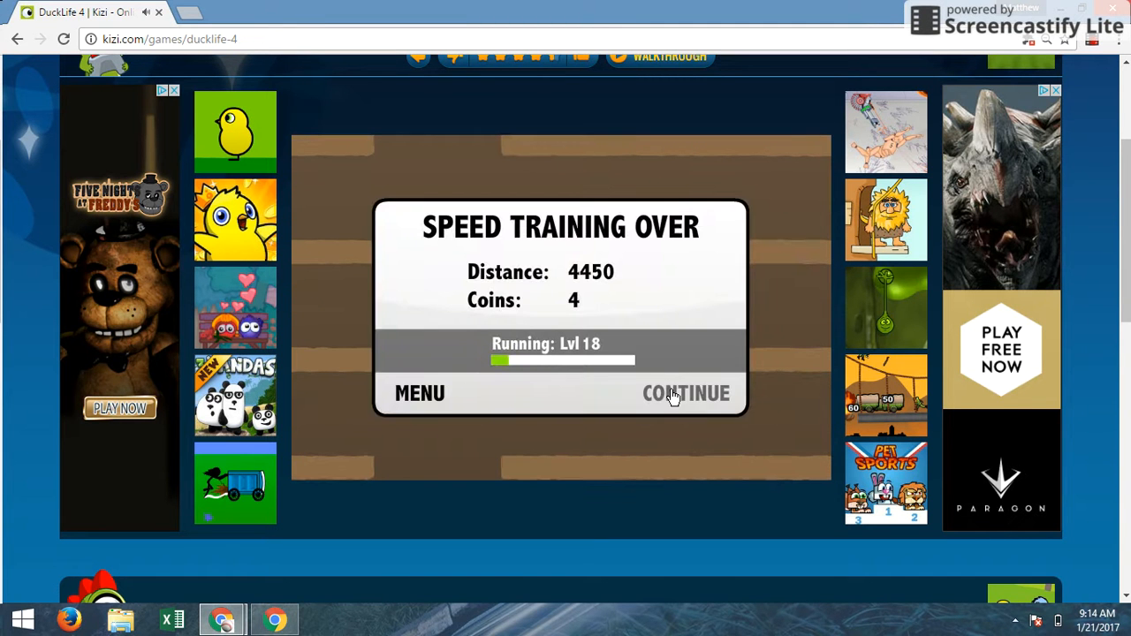
Step: Play the endurance and reactions games to running level 19 and return to running training
{"action": "left_click", "coordinate": [686, 393]}
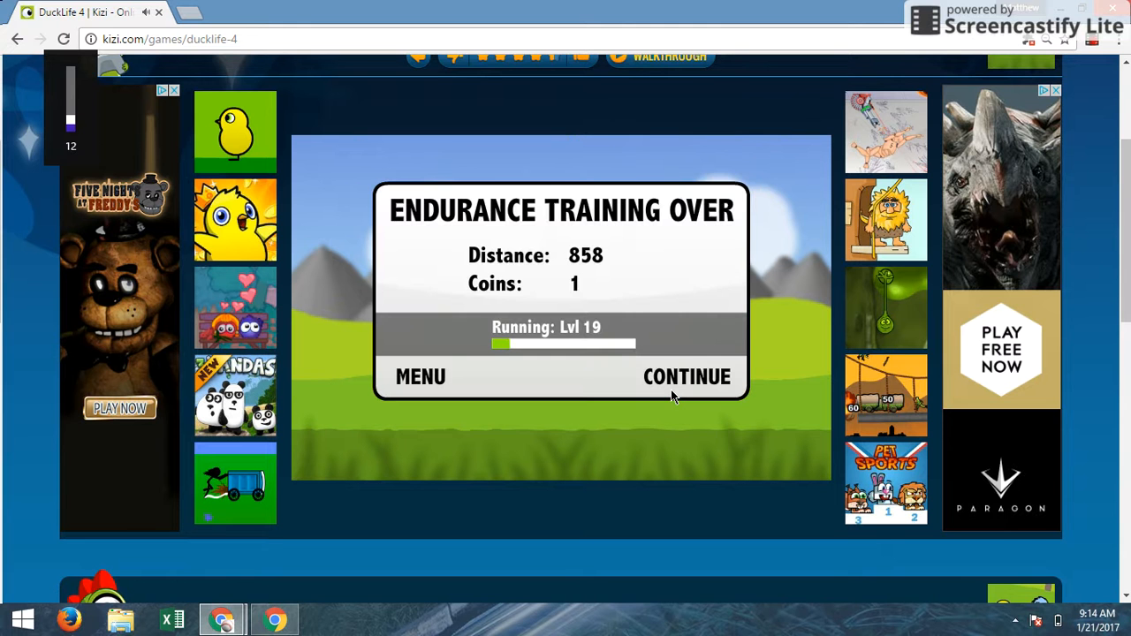
{"action": "left_click", "coordinate": [687, 376]}
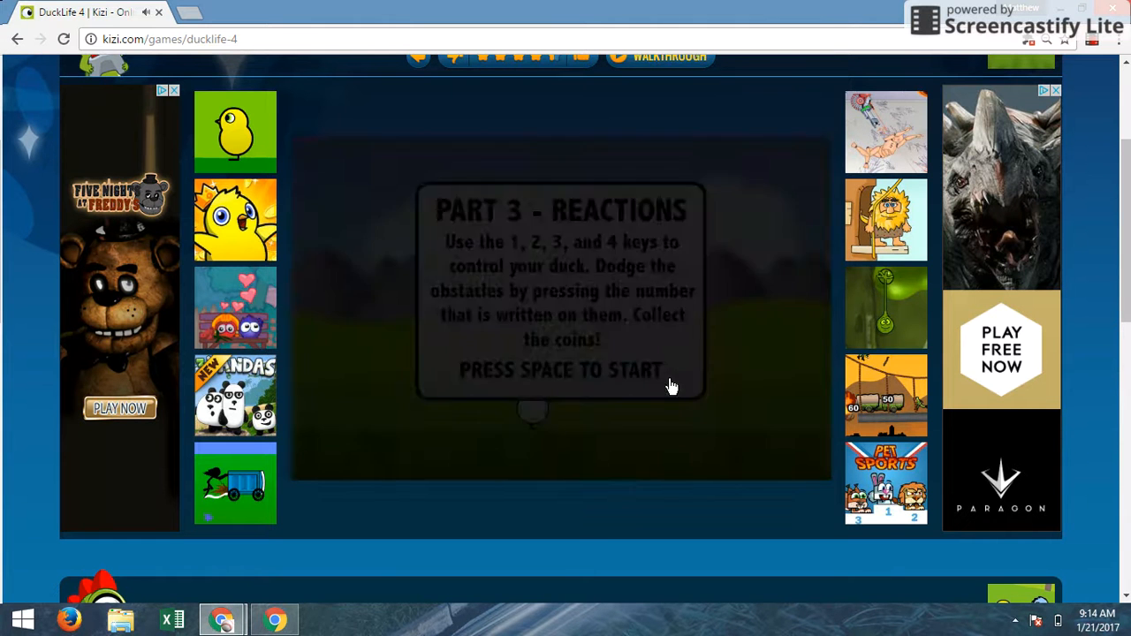
{"action": "key", "text": "space"}
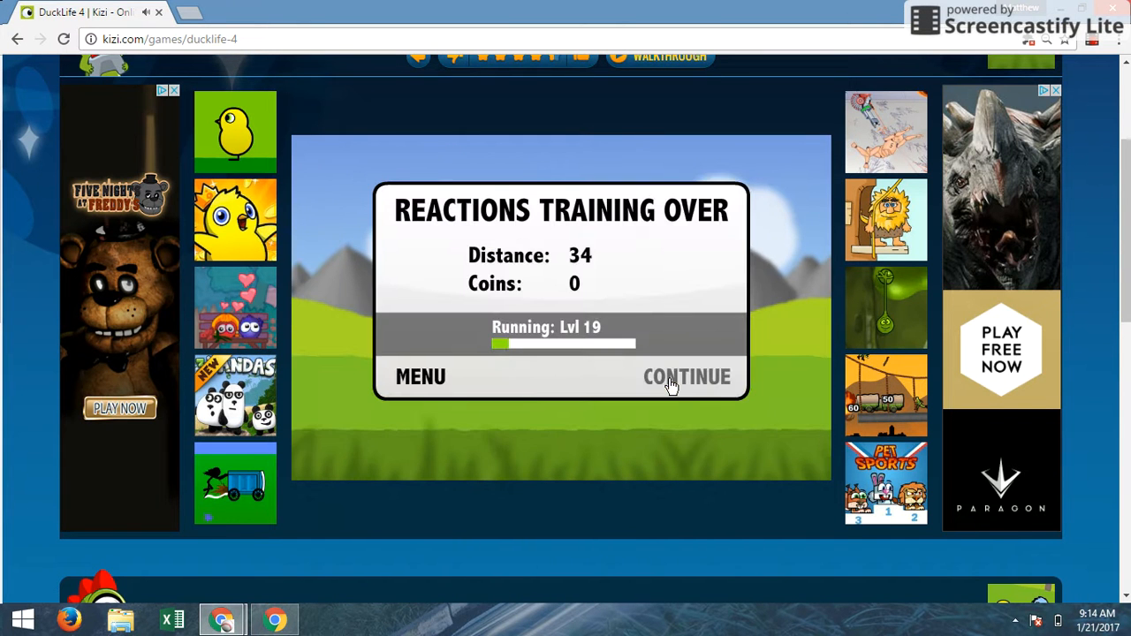
{"action": "left_click", "coordinate": [687, 377]}
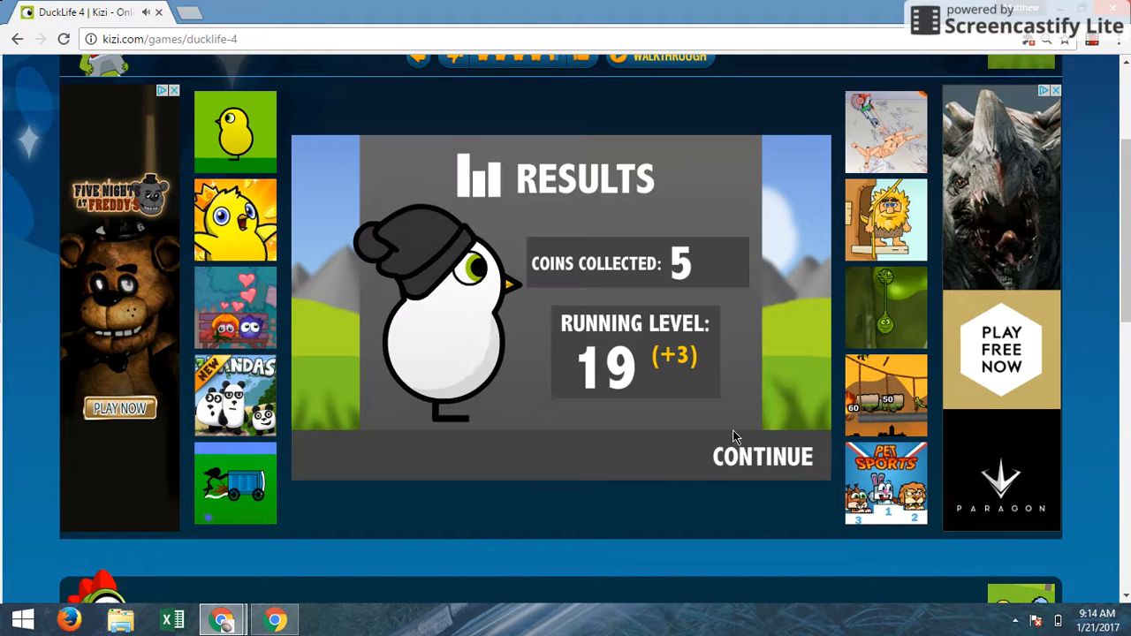
{"action": "left_click", "coordinate": [761, 456]}
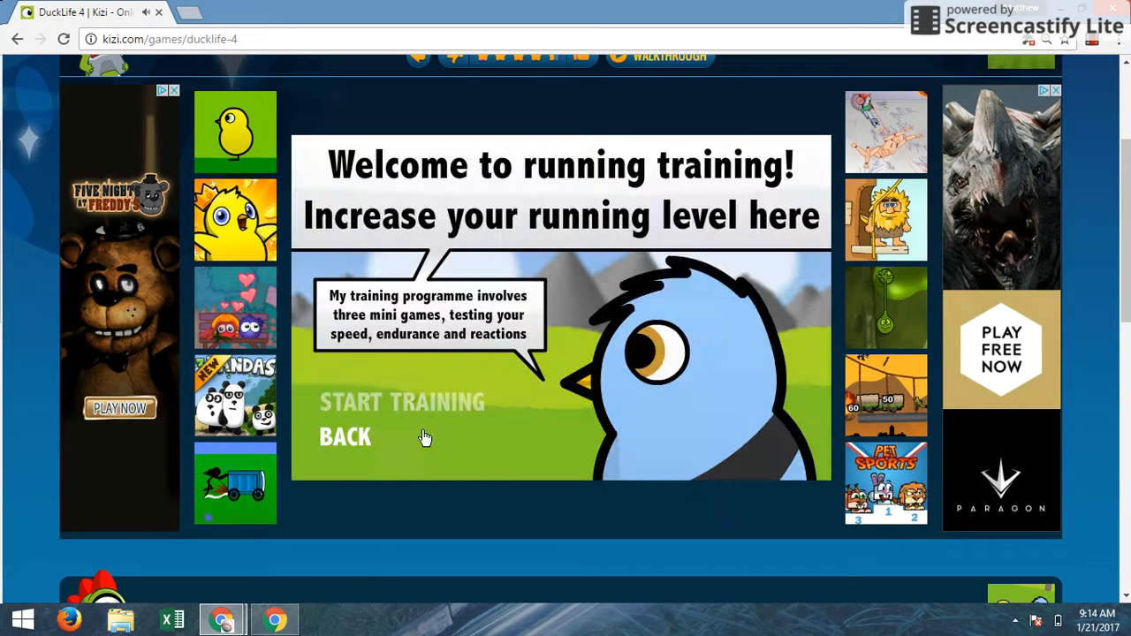
Step: Run a second speed, endurance and reactions session, reaching running level 23 with 7 coins
{"action": "left_click", "coordinate": [401, 402]}
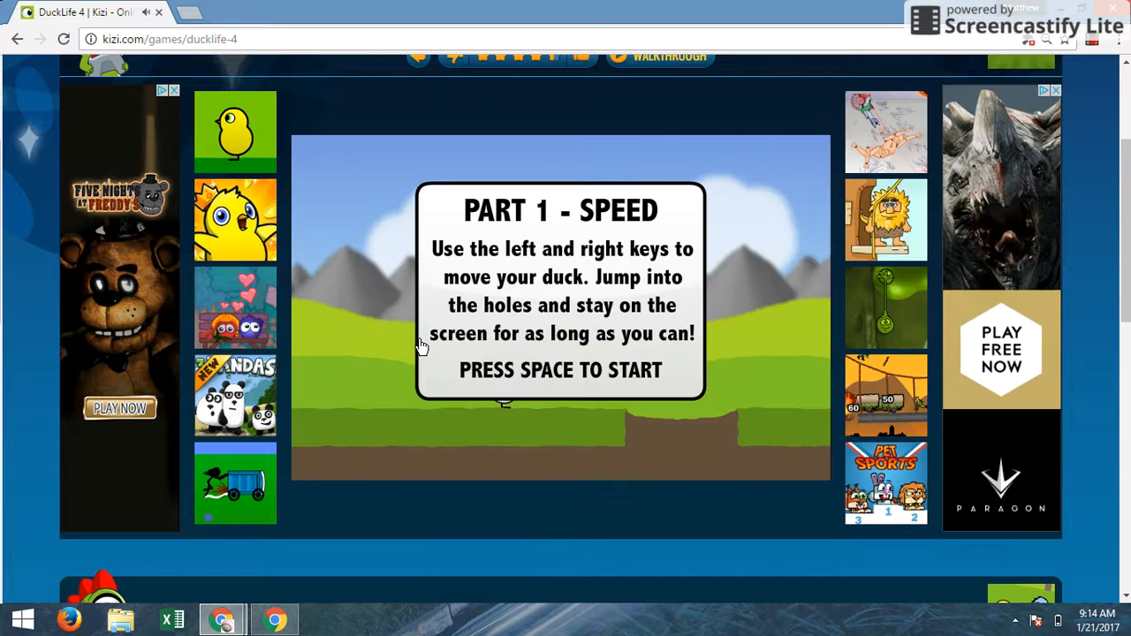
{"action": "key", "text": "space"}
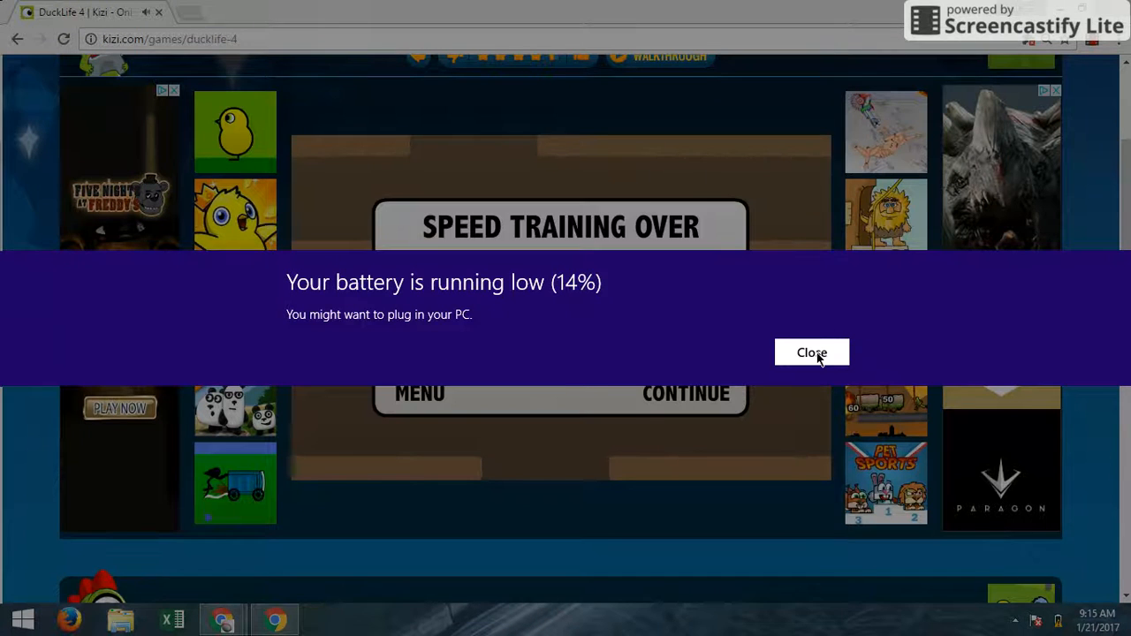
{"action": "left_click", "coordinate": [811, 353]}
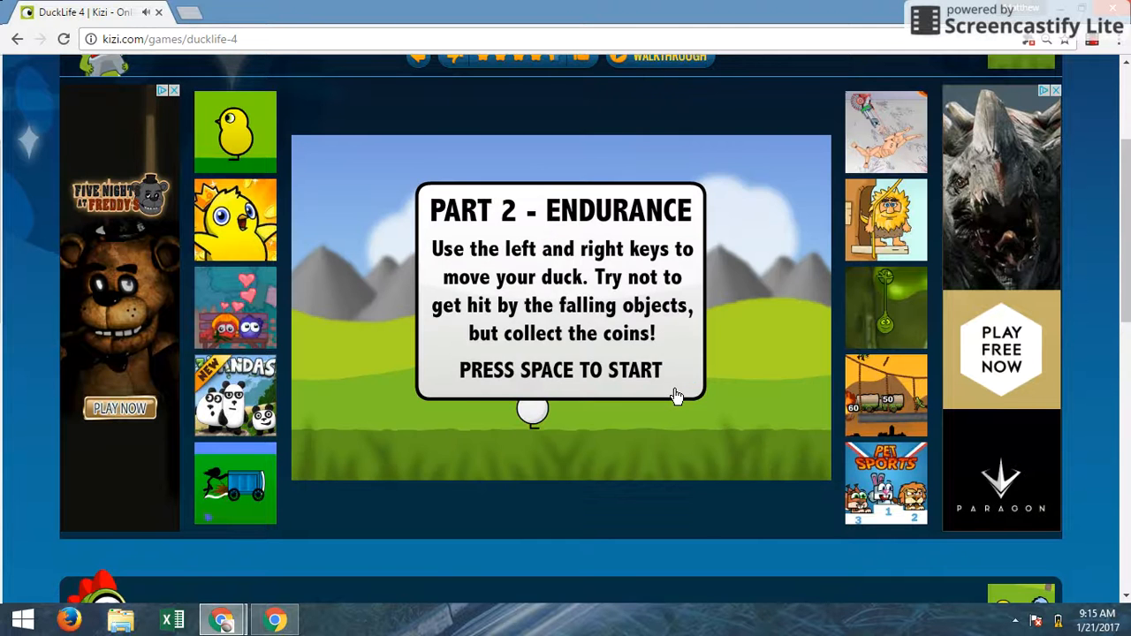
{"action": "key", "text": "space"}
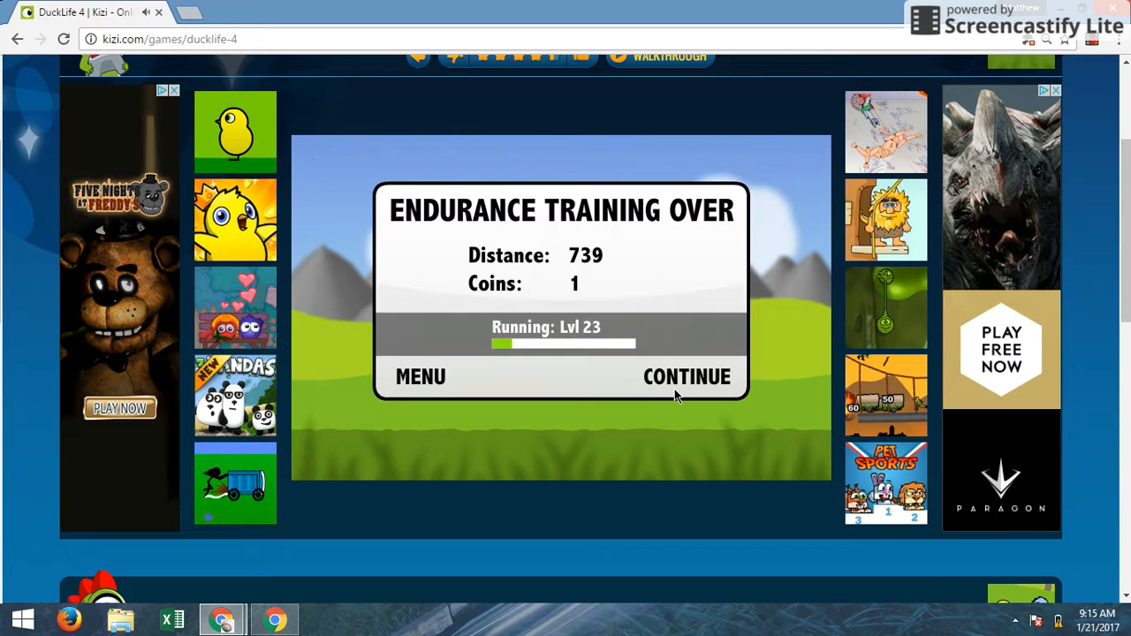
{"action": "left_click", "coordinate": [686, 376]}
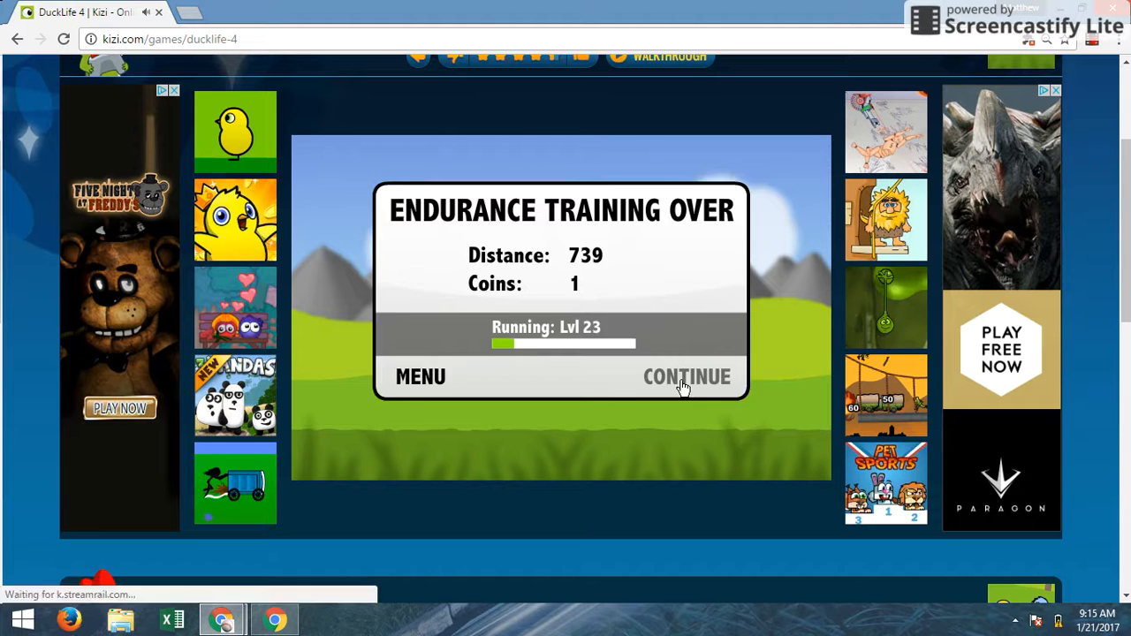
{"action": "left_click", "coordinate": [687, 377]}
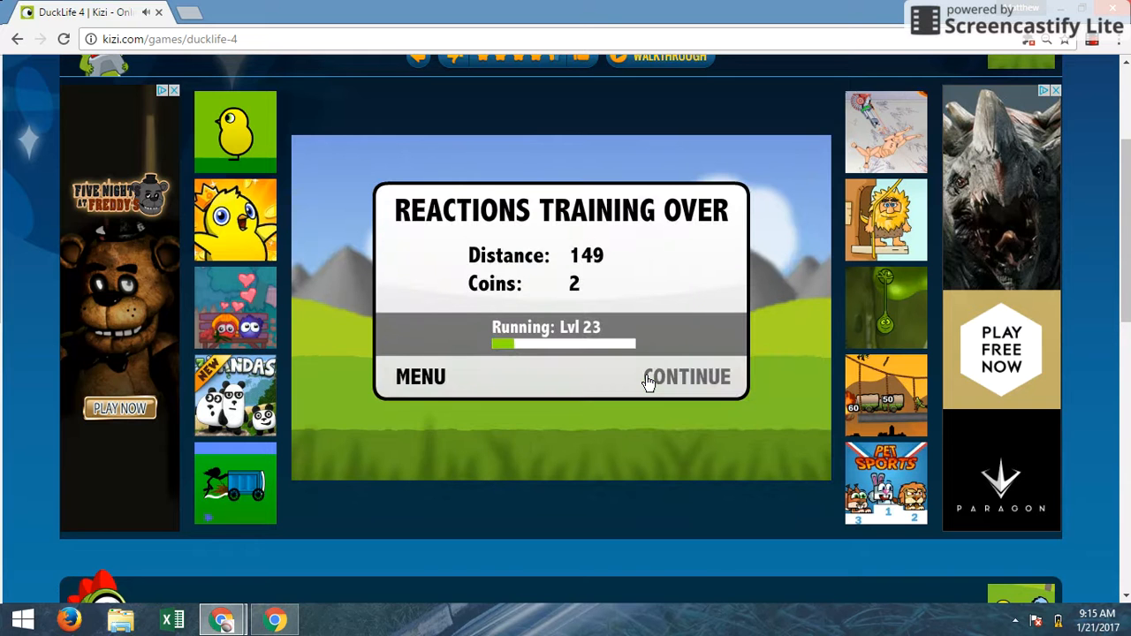
{"action": "left_click", "coordinate": [688, 377]}
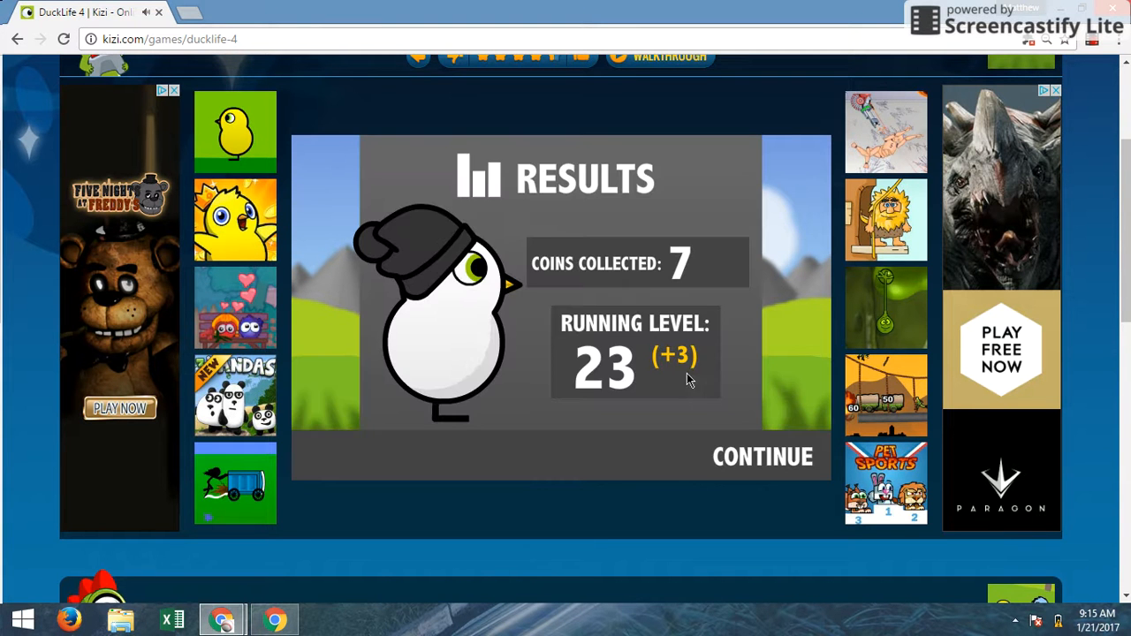
Step: Leave the training results; the game reloads to the Kizi splash screen
{"action": "left_click", "coordinate": [762, 456]}
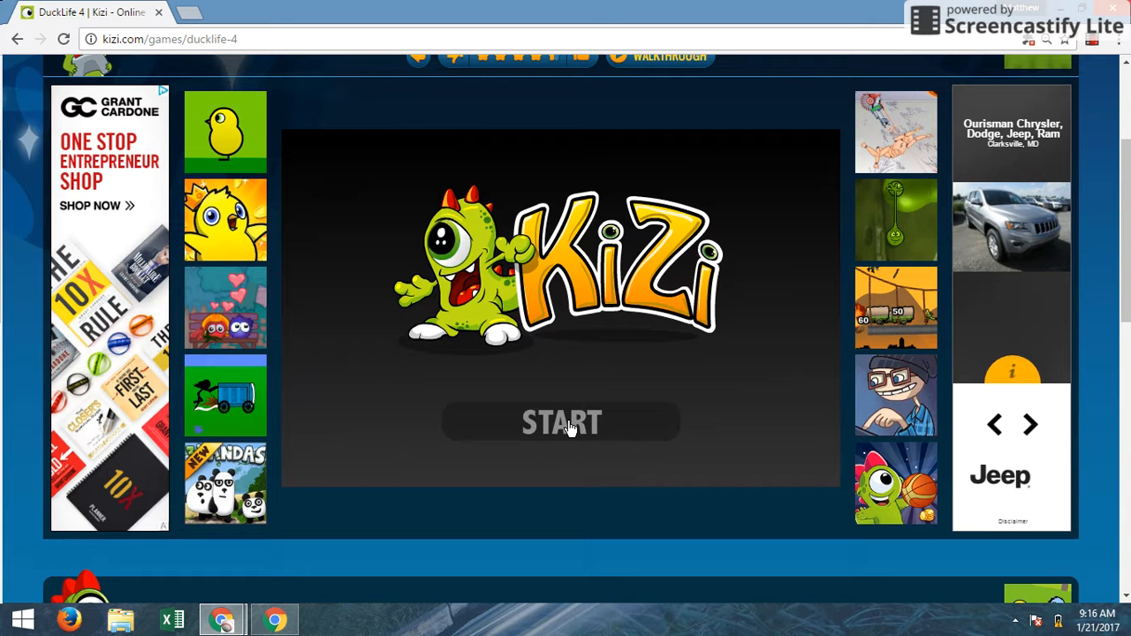
Step: Start the game and begin running training with the white beanie-hat duck
{"action": "left_click", "coordinate": [561, 423]}
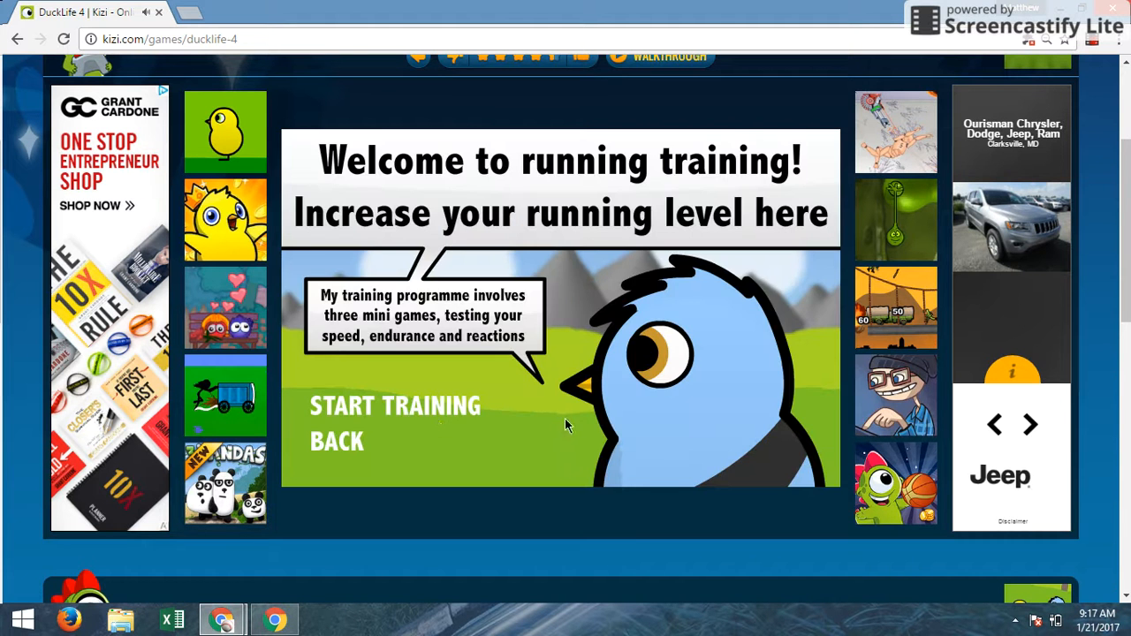
{"action": "left_click", "coordinate": [394, 406]}
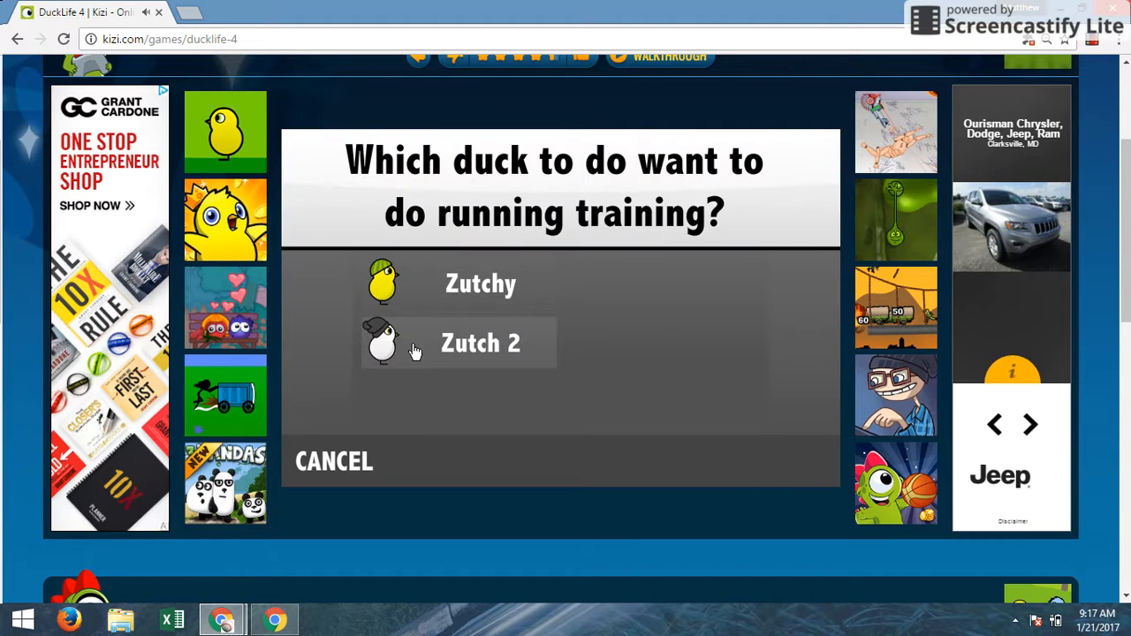
{"action": "left_click", "coordinate": [480, 343]}
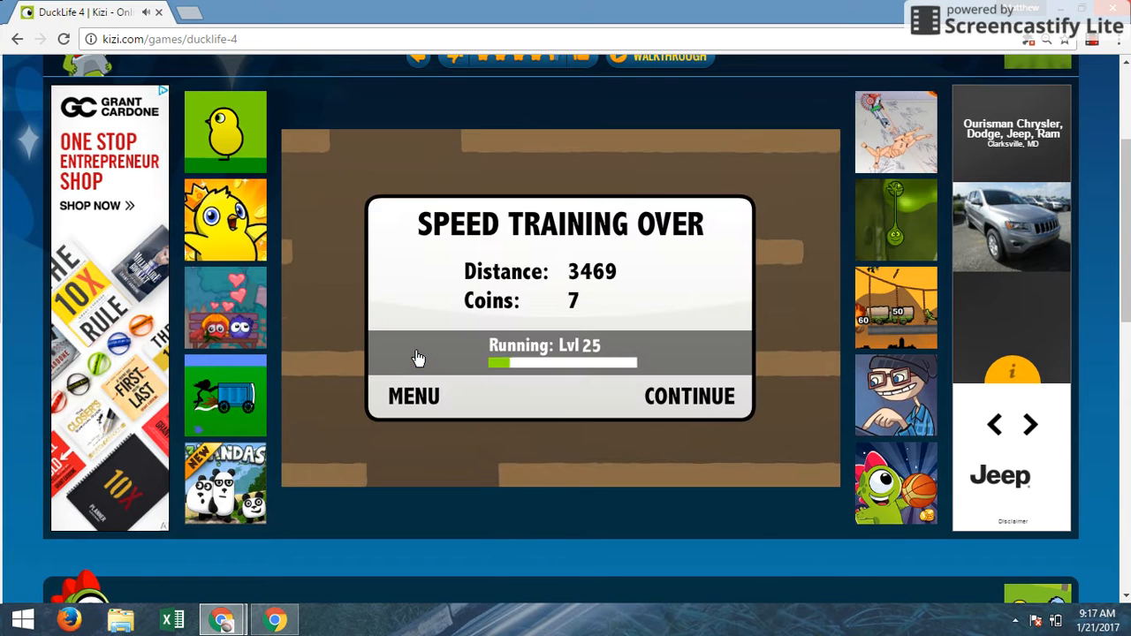
{"action": "mouse_move", "coordinate": [689, 396]}
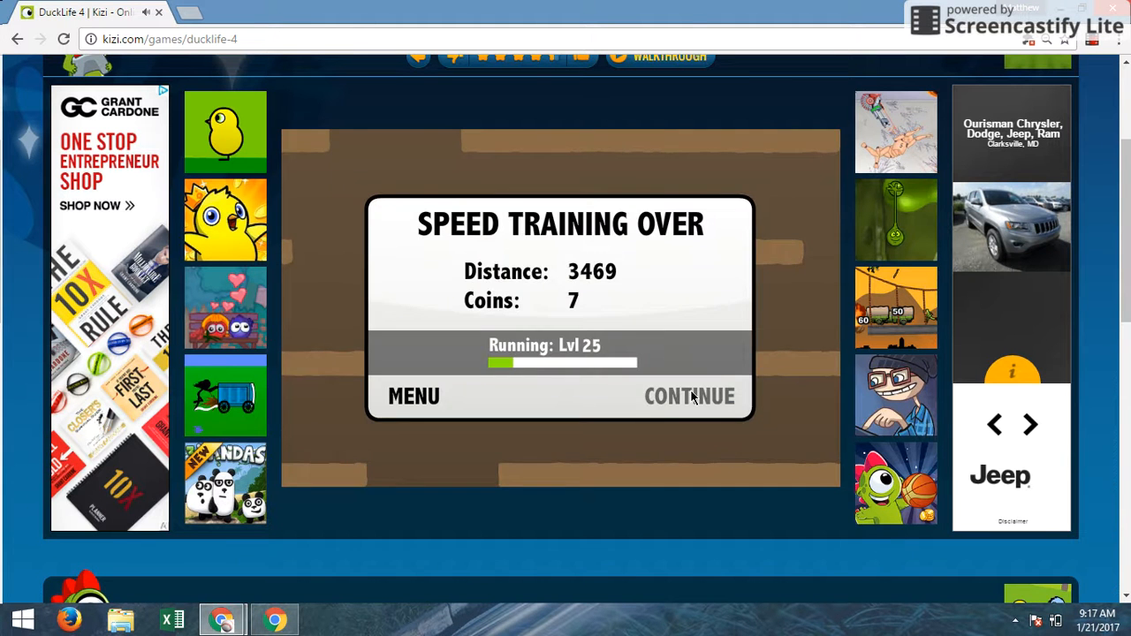
Step: Move on from the speed round to the endurance round at running level 25
{"action": "left_click", "coordinate": [690, 396]}
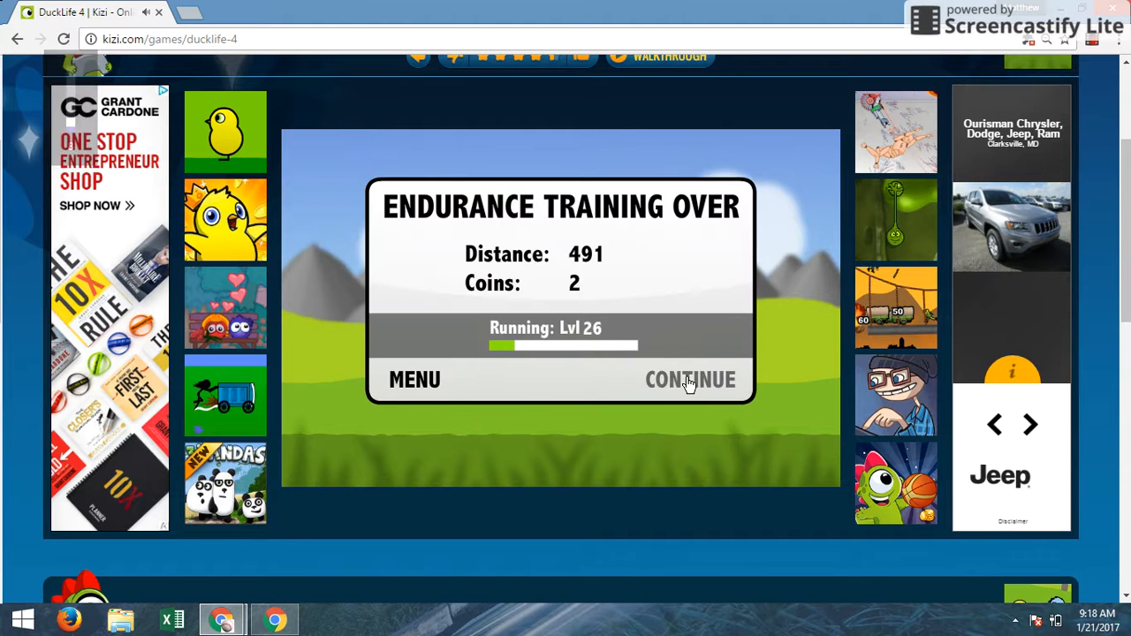
Step: Finish the endurance and reactions rounds to running level 26 with 14 coins and leave the results
{"action": "left_click", "coordinate": [689, 379]}
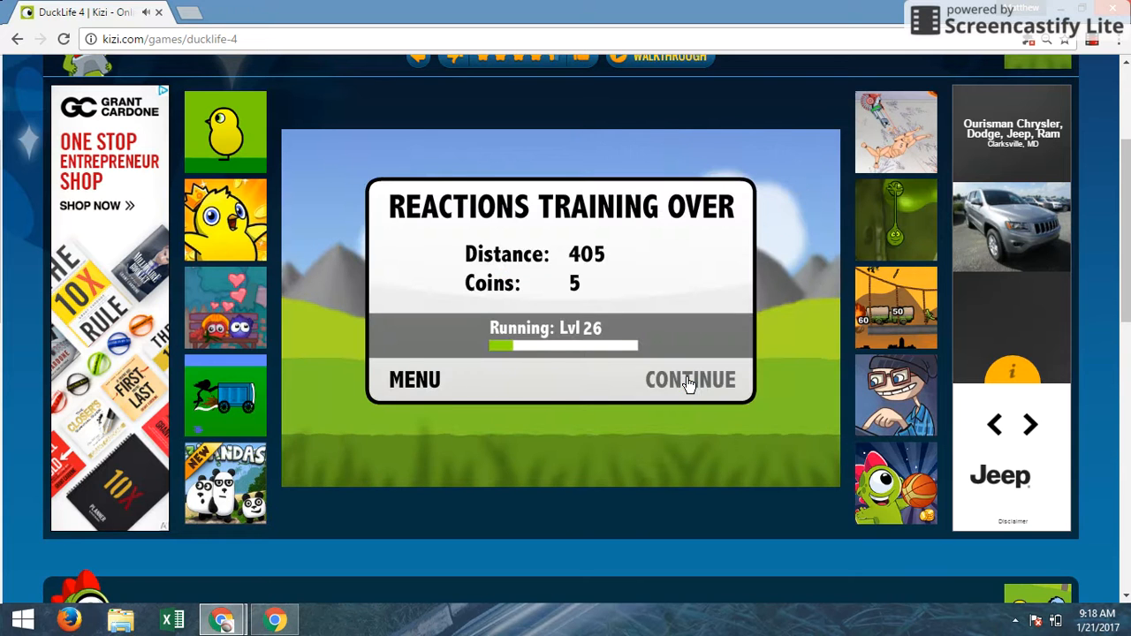
{"action": "left_click", "coordinate": [690, 379]}
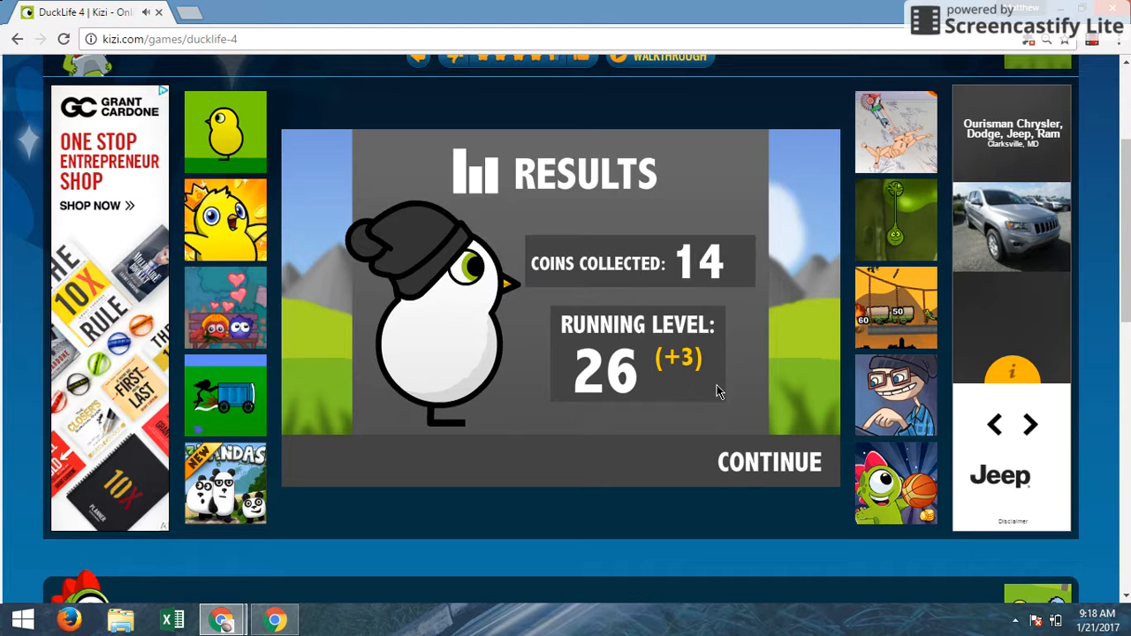
{"action": "left_click", "coordinate": [769, 462]}
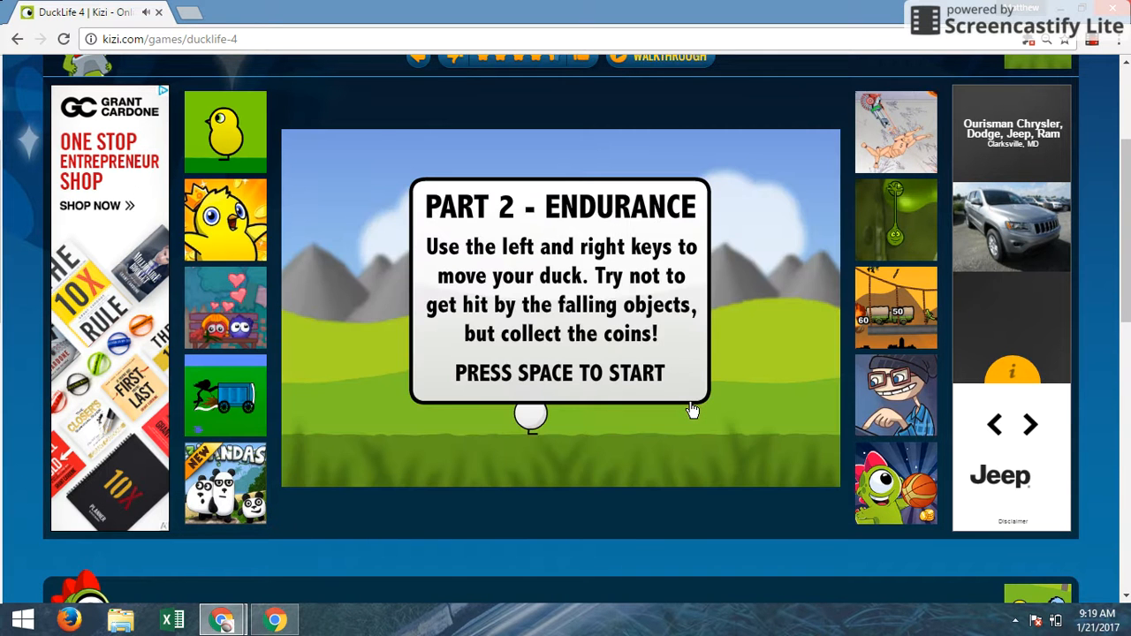
Step: Play the Endurance and Reactions rounds and view results showing running level 30 (+3), 14 coins
{"action": "key", "text": "space"}
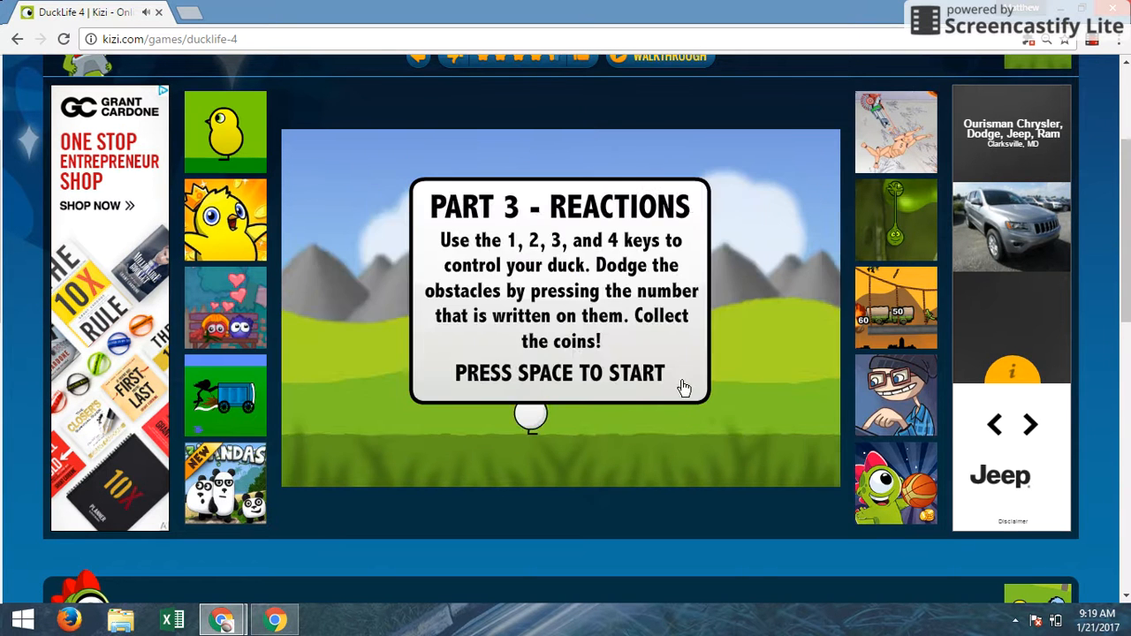
{"action": "key", "text": "space"}
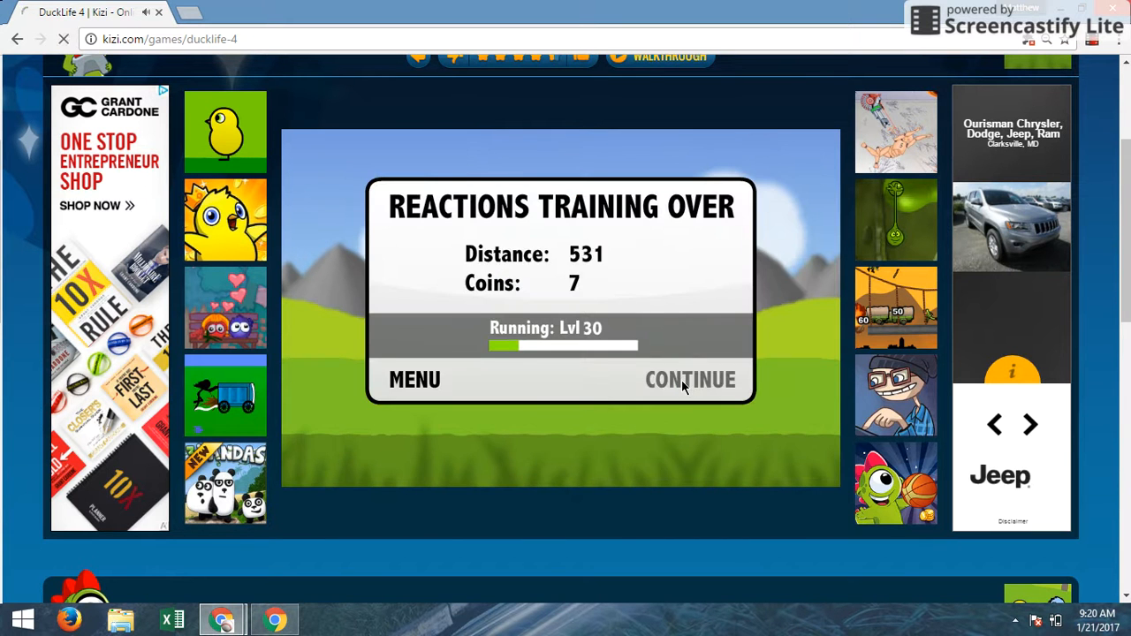
{"action": "left_click", "coordinate": [691, 379]}
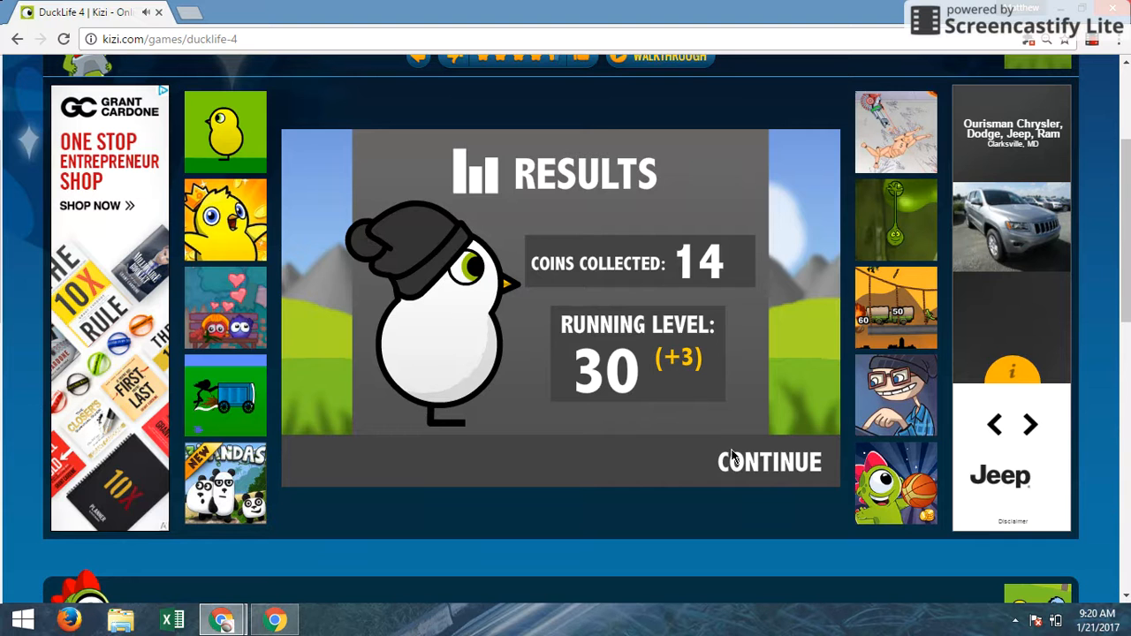
Step: Leave the training results and confirm the three tournament racers, reaching the FAST FREAKS team name screen
{"action": "left_click", "coordinate": [769, 462]}
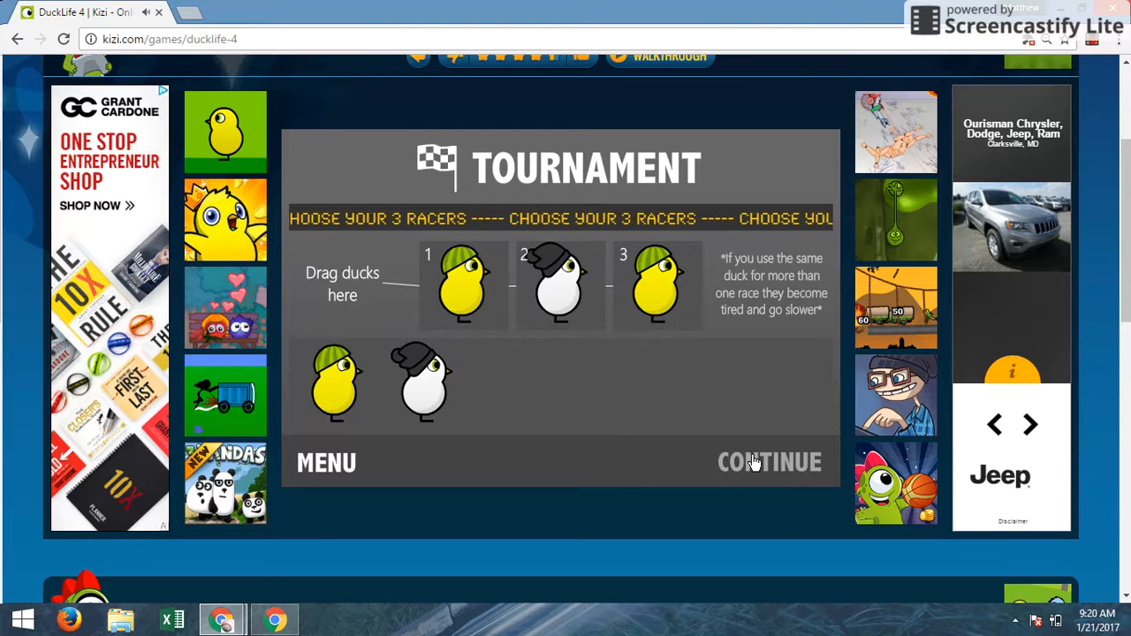
{"action": "left_click", "coordinate": [769, 461]}
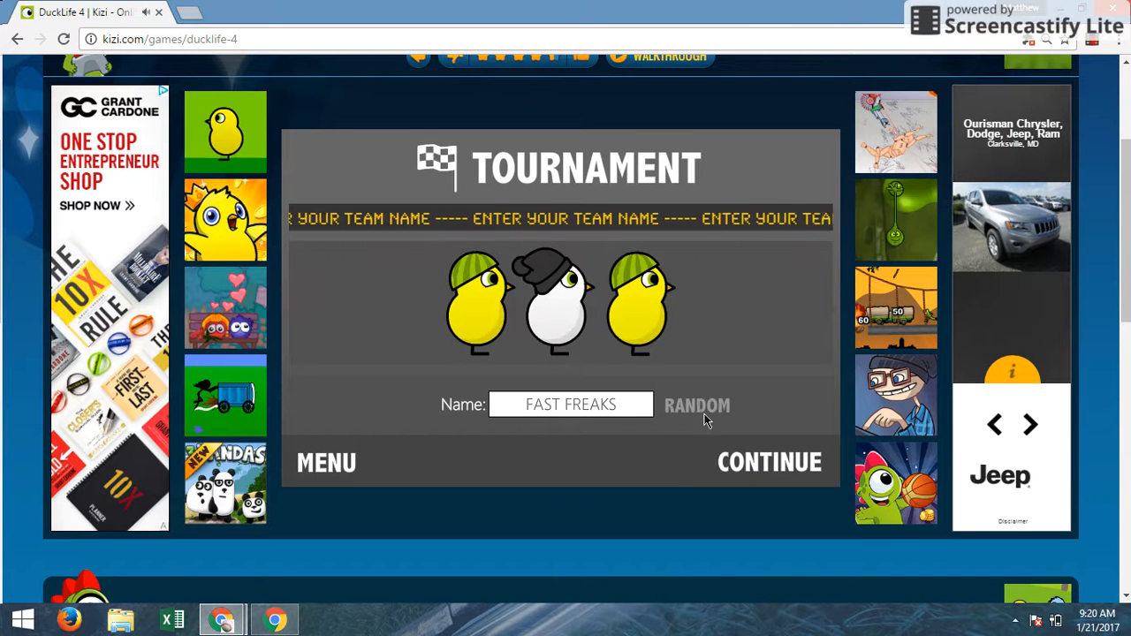
Step: Race as FAST FREAKS, finish 2nd then 4th, and return to the swamp with $124
{"action": "left_click", "coordinate": [769, 462]}
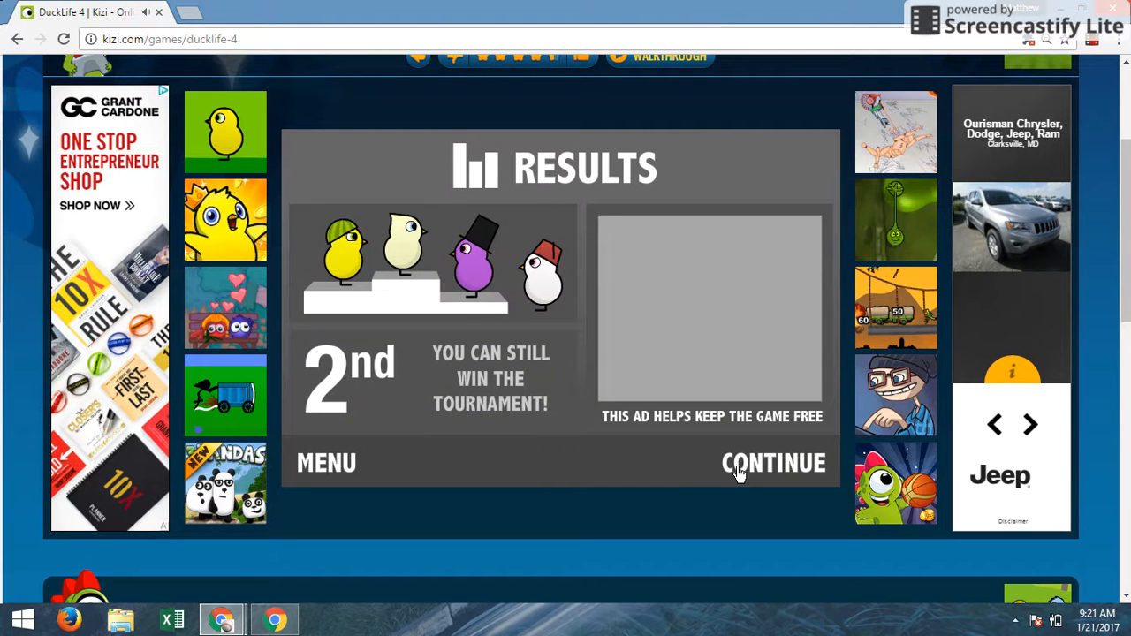
{"action": "left_click", "coordinate": [773, 462]}
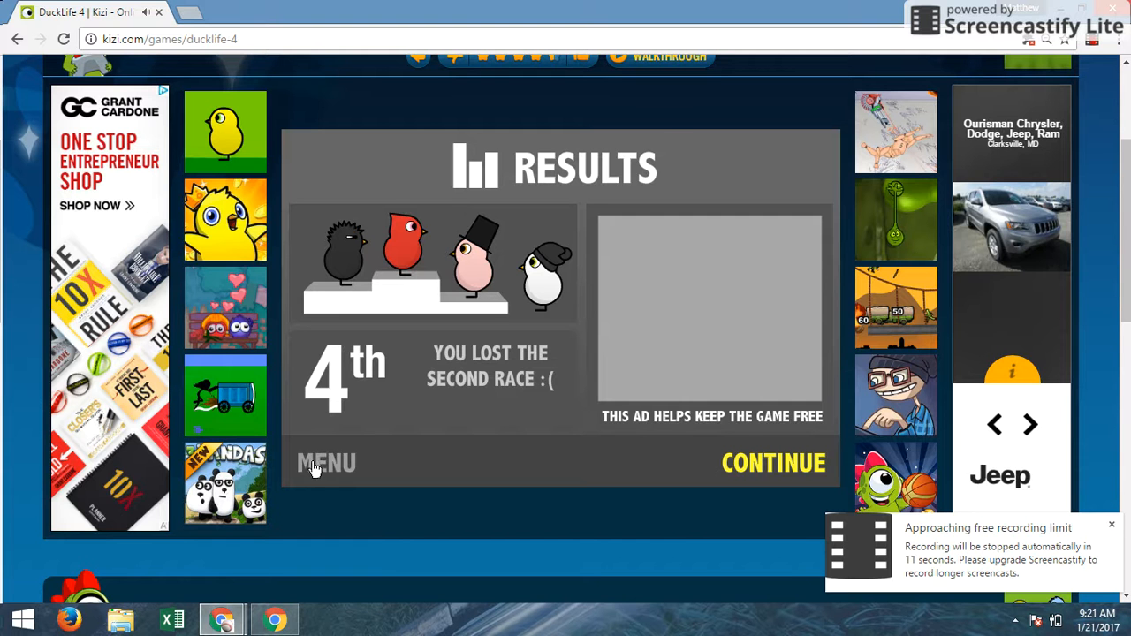
{"action": "left_click", "coordinate": [773, 462]}
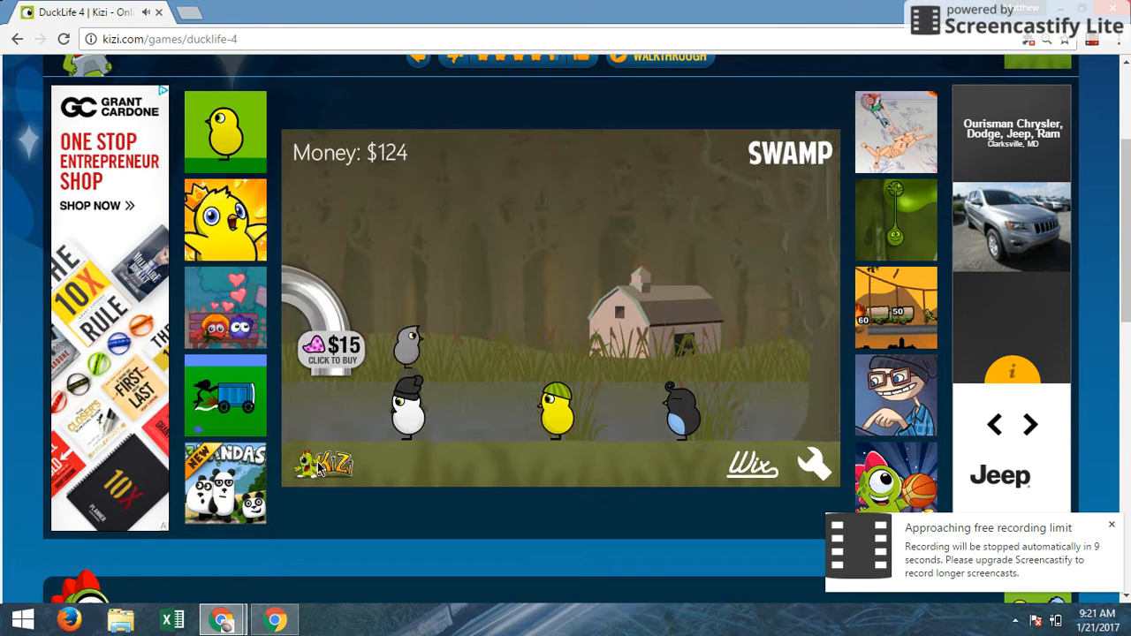